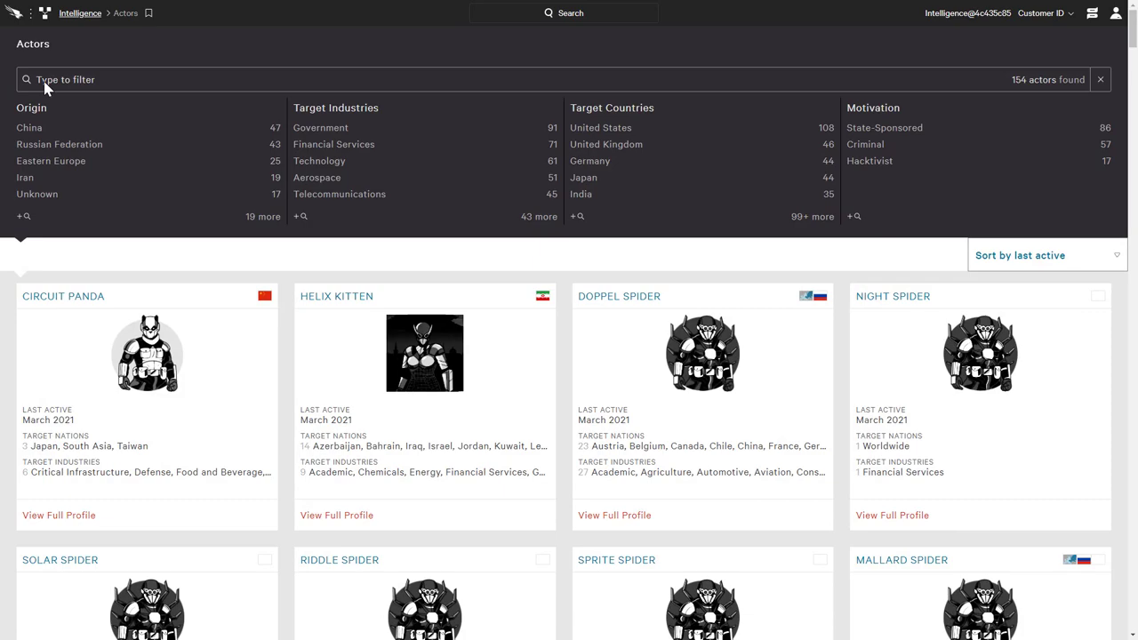
Filter the Actors list with 'wizard' so WIZARD SPIDER appears first among 11 matches
type("wizard")
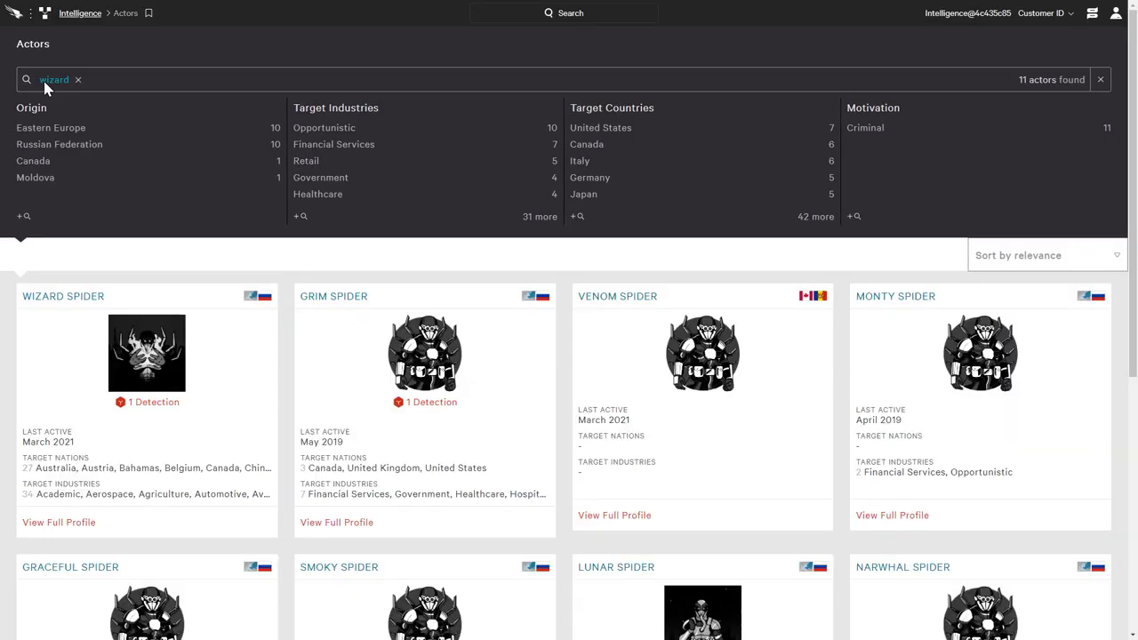
mouse_move(64, 295)
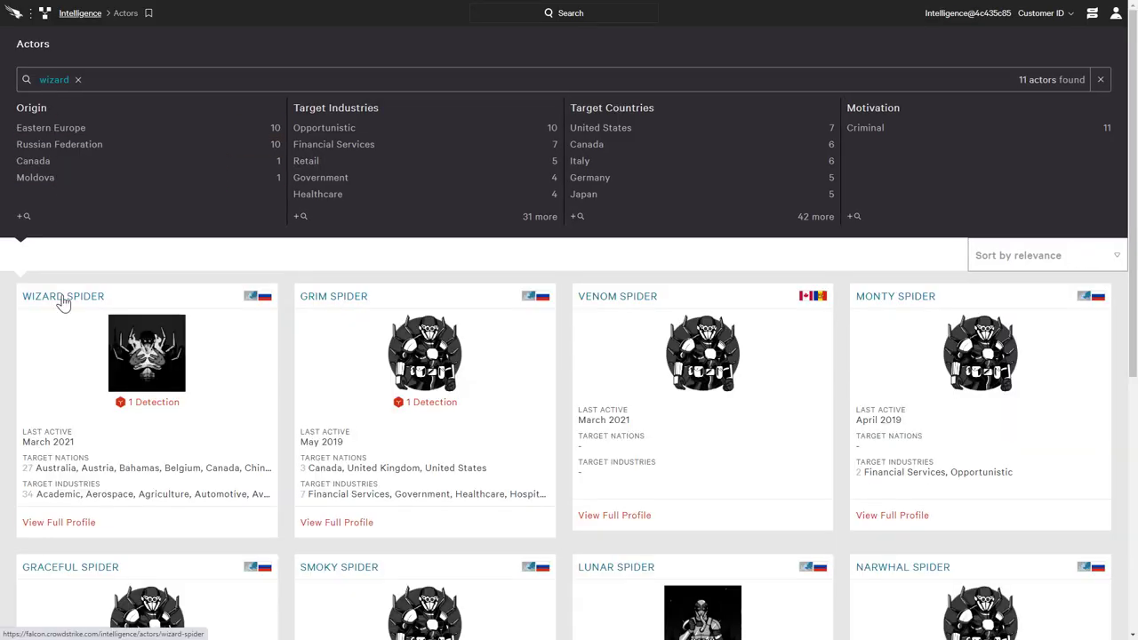
View the WIZARD SPIDER full profile and read its Kill Chain down to attribution
left_click(63, 295)
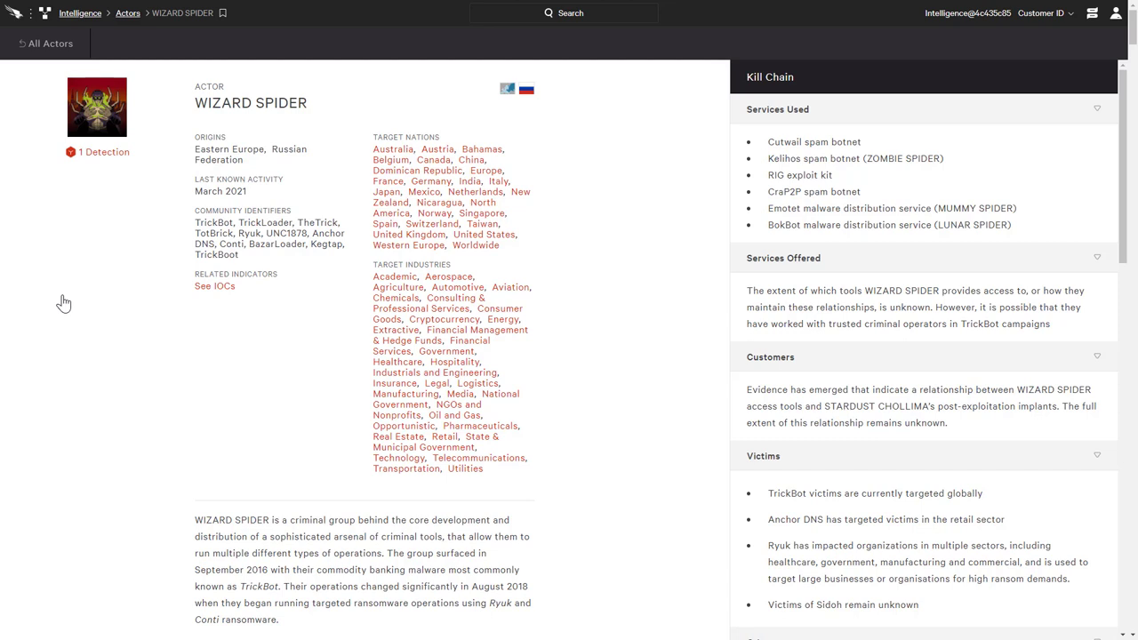
mouse_move(537, 326)
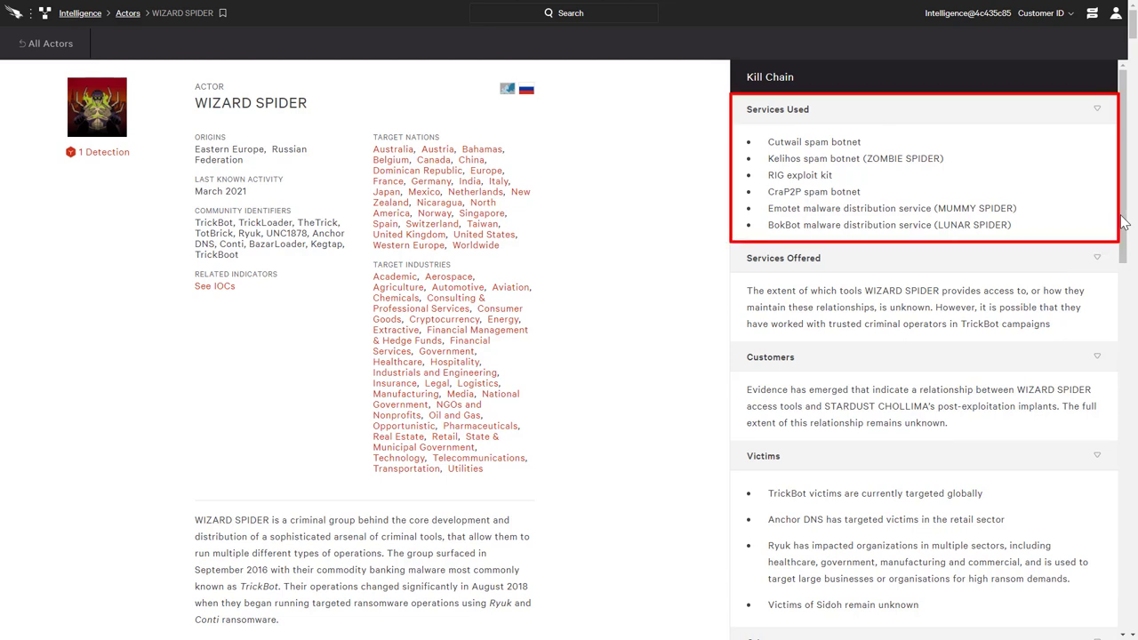
scroll("down", 3)
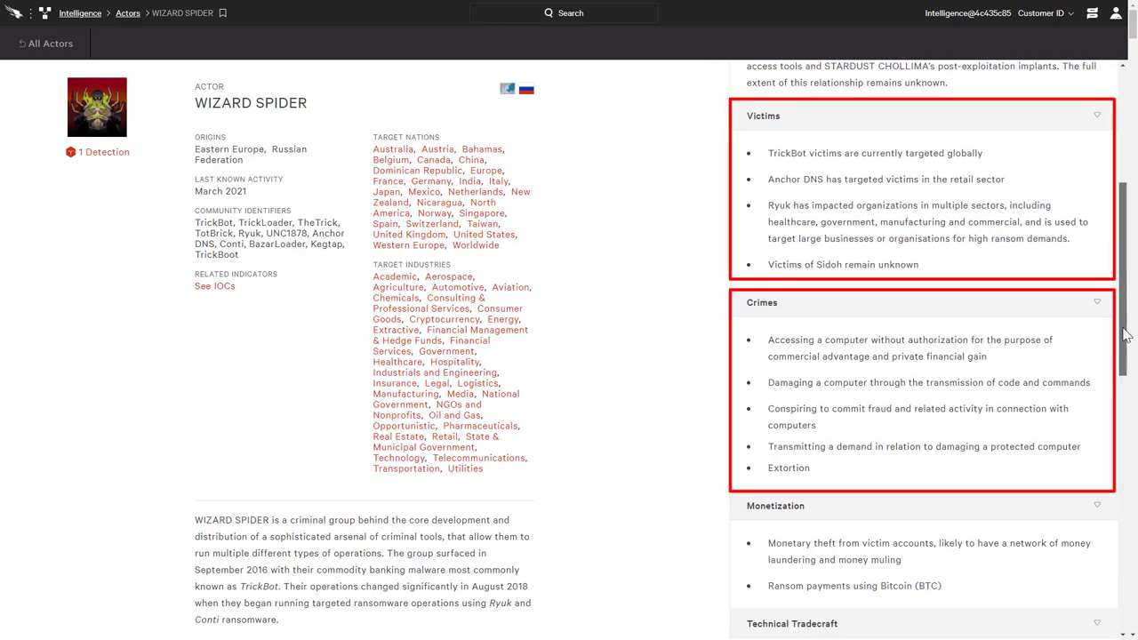
scroll("down", 3)
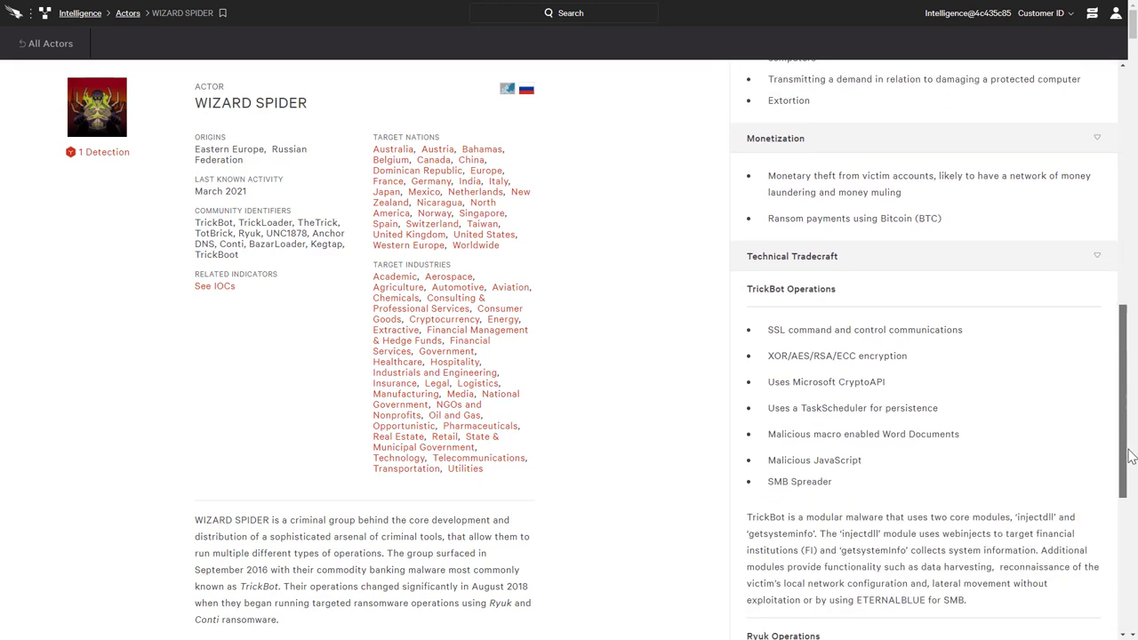
scroll("down", 3)
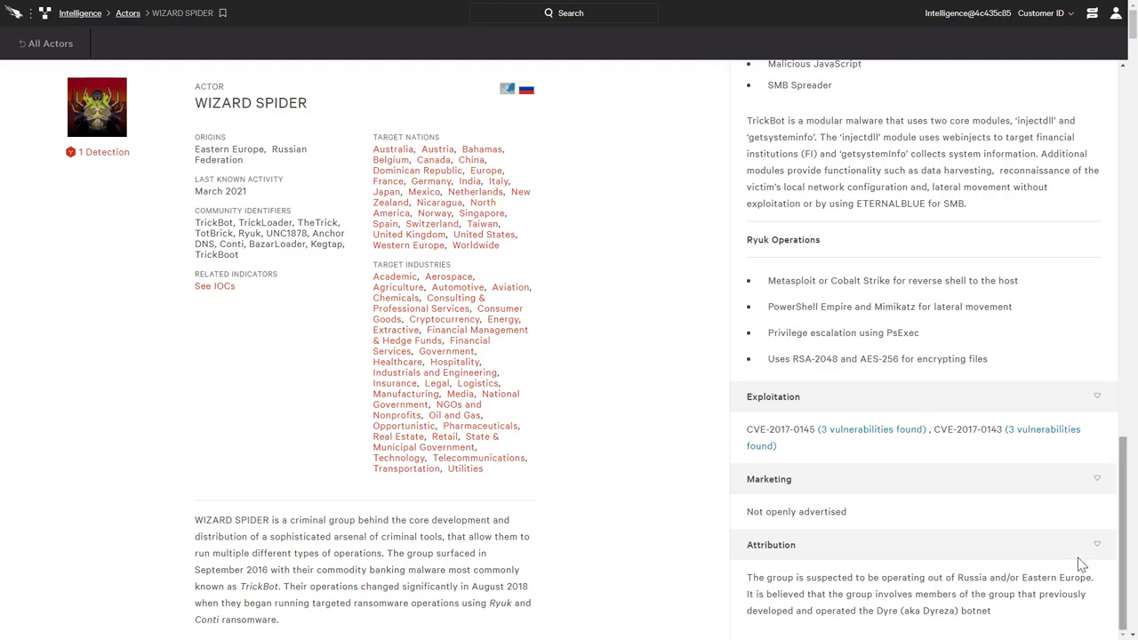
Navigate via the Falcon menu to Dashboards > Private Dashboards
left_click(10, 12)
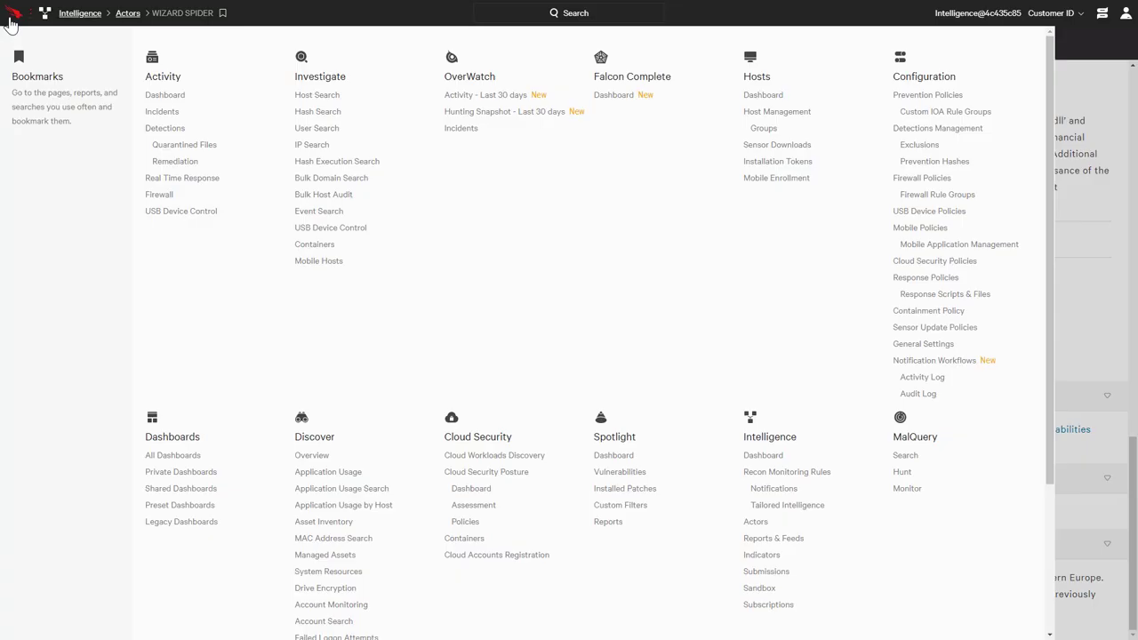
mouse_move(163, 412)
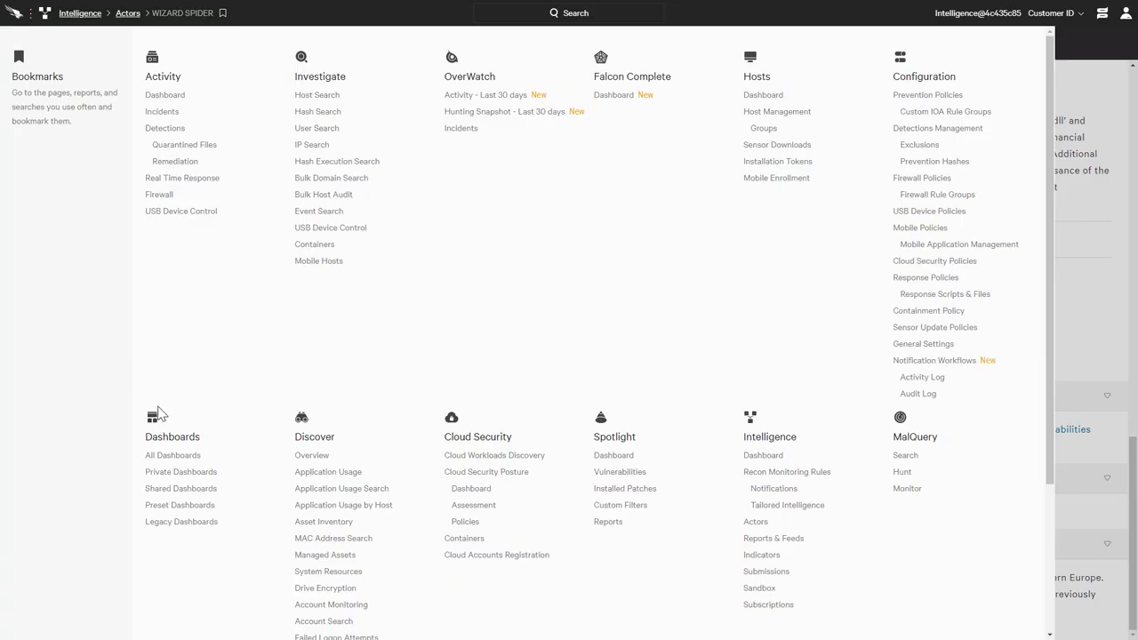
left_click(181, 471)
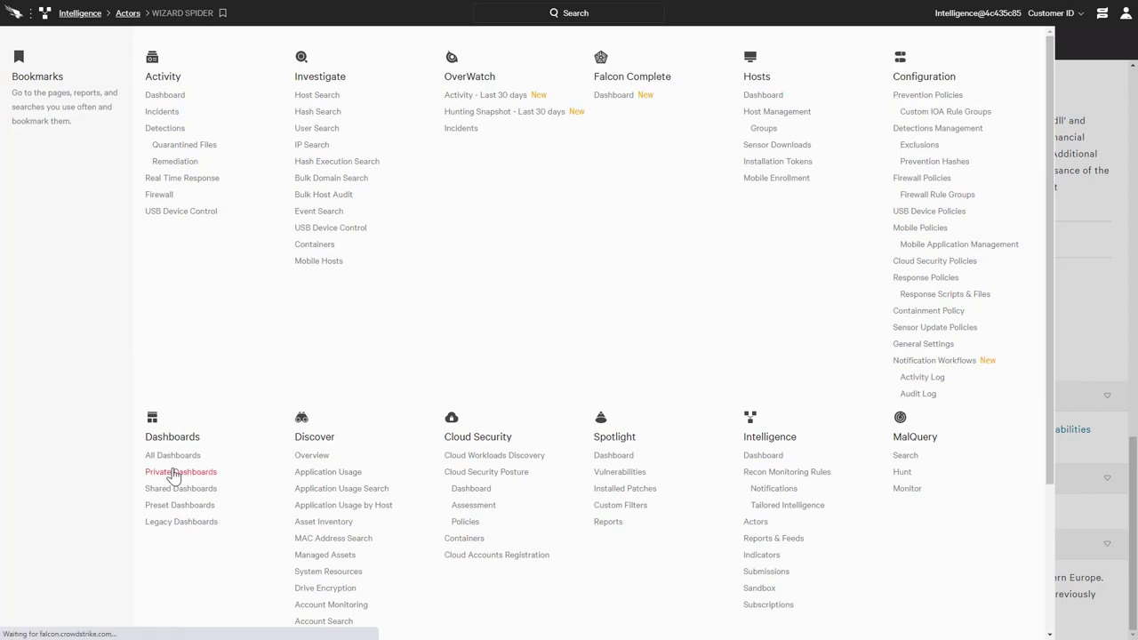
left_click(181, 473)
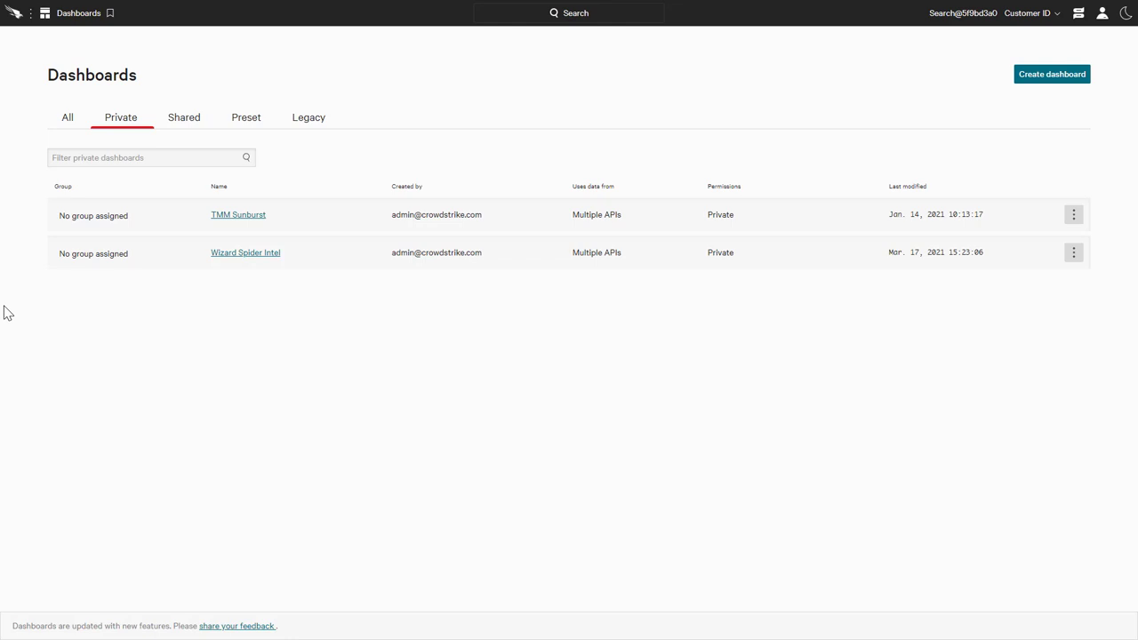
mouse_move(245, 252)
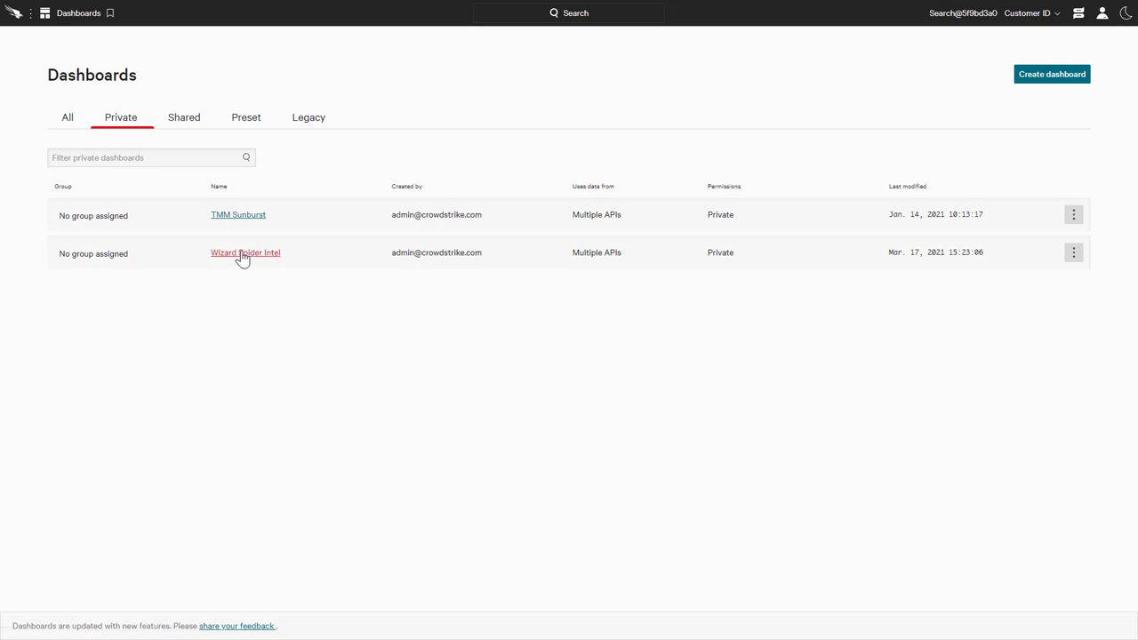
Load the Wizard Spider Intel dashboard with its report, CVE and indicator panels
left_click(245, 252)
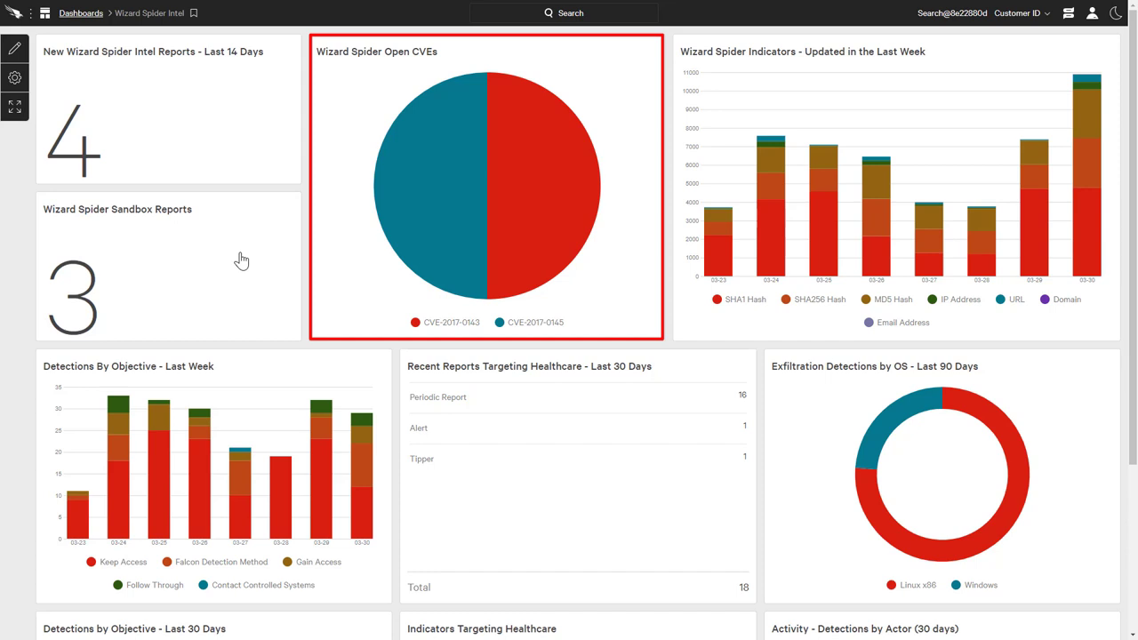
left_click(484, 185)
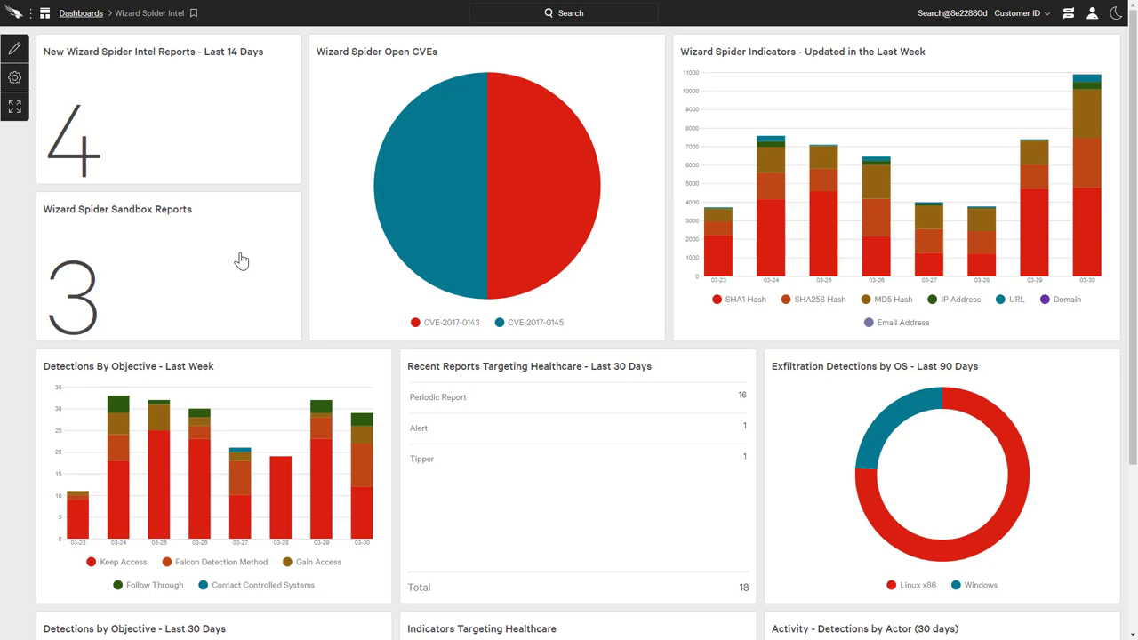
mouse_move(14, 48)
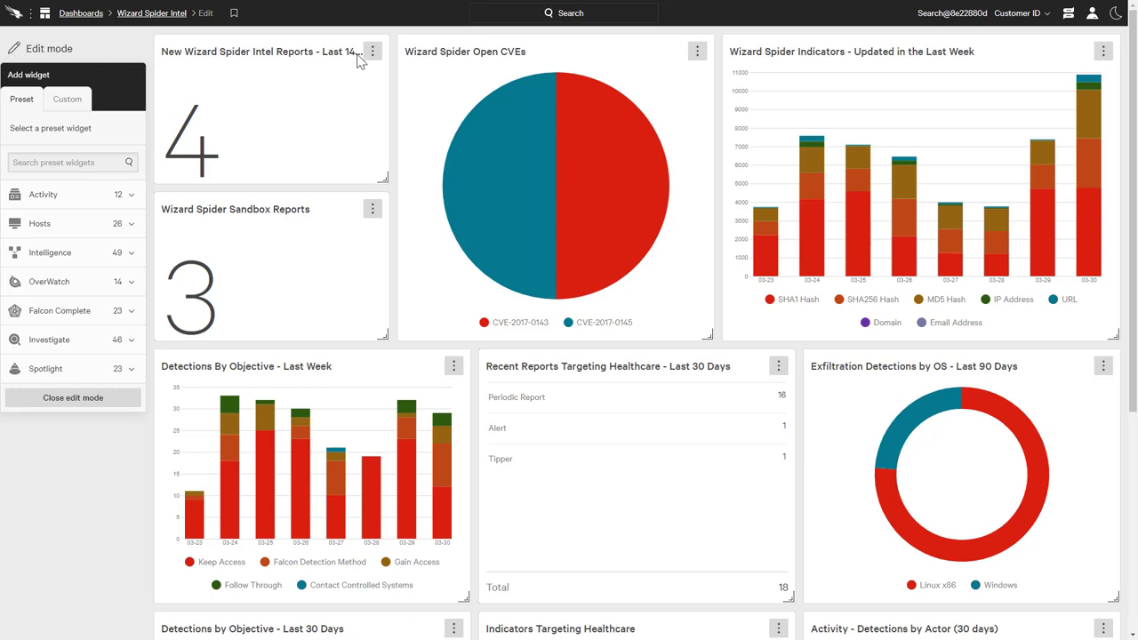
Edit the 'New Wizard Spider Intel Reports - Last 14 Days' widget filtered to WIZARD SPIDER
left_click(373, 50)
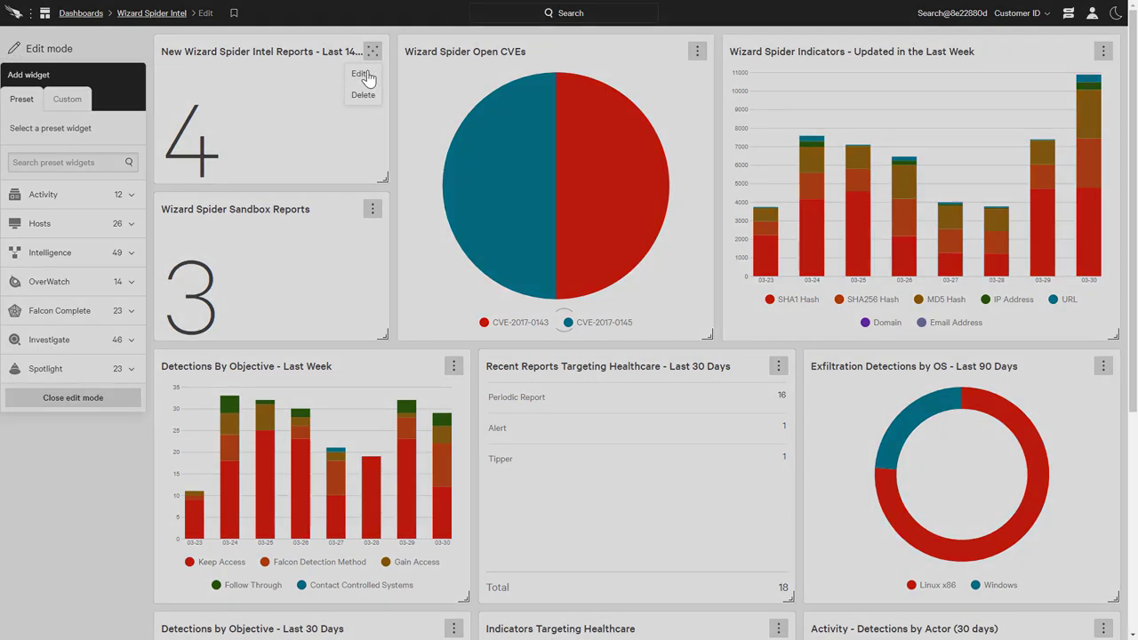
left_click(360, 74)
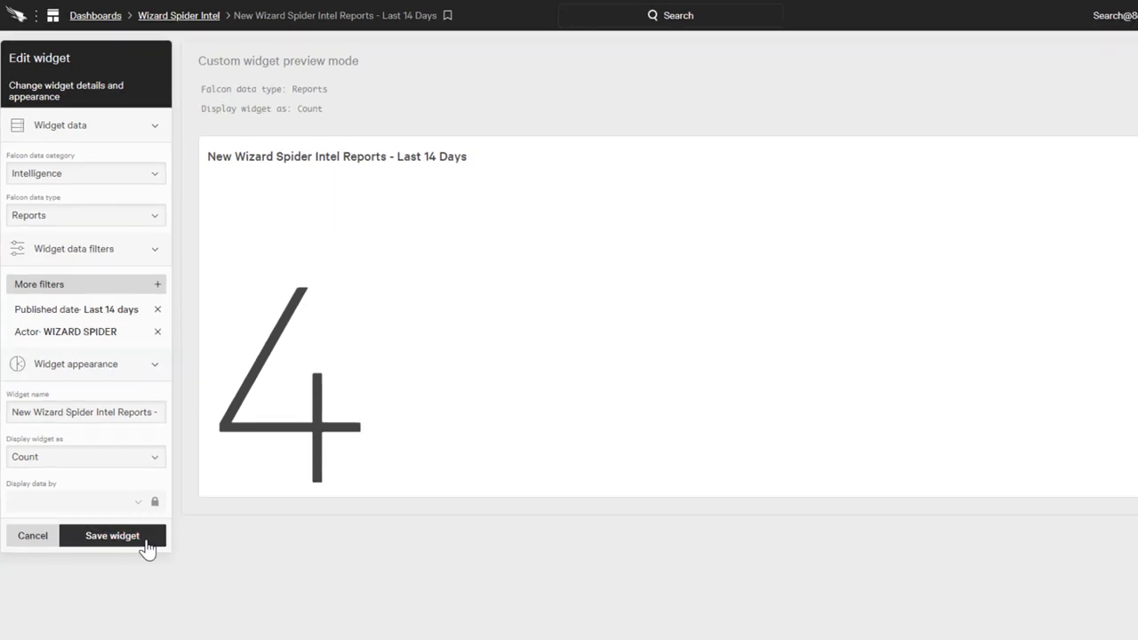
Save the reports widget, check Share dashboard under Permissions, and exit settings with Done
left_click(112, 535)
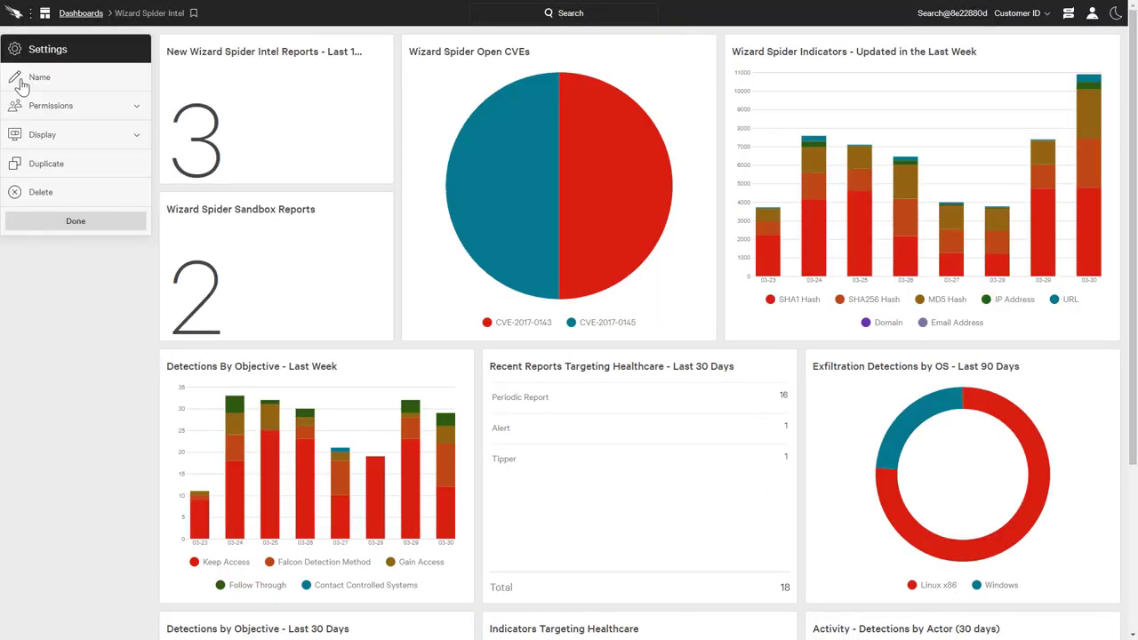
left_click(50, 105)
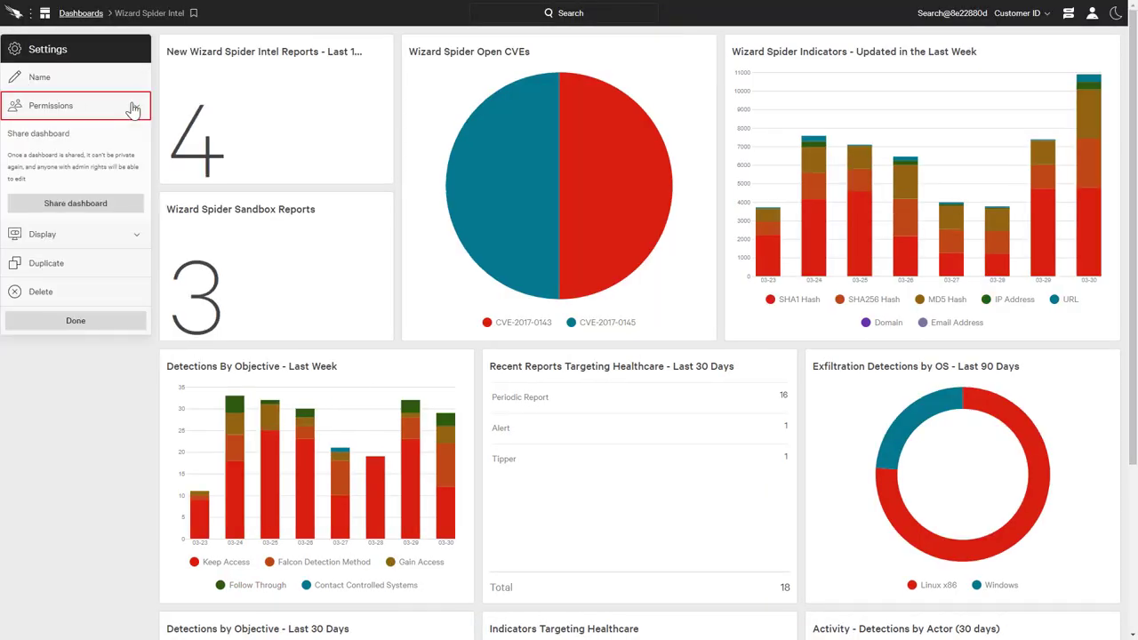
left_click(75, 320)
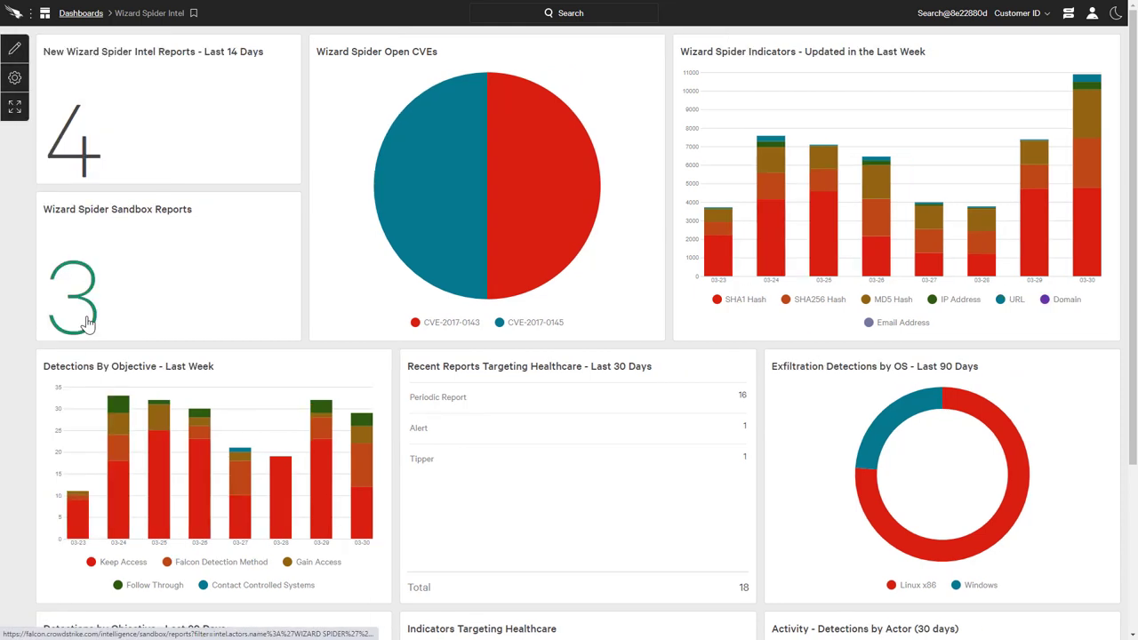